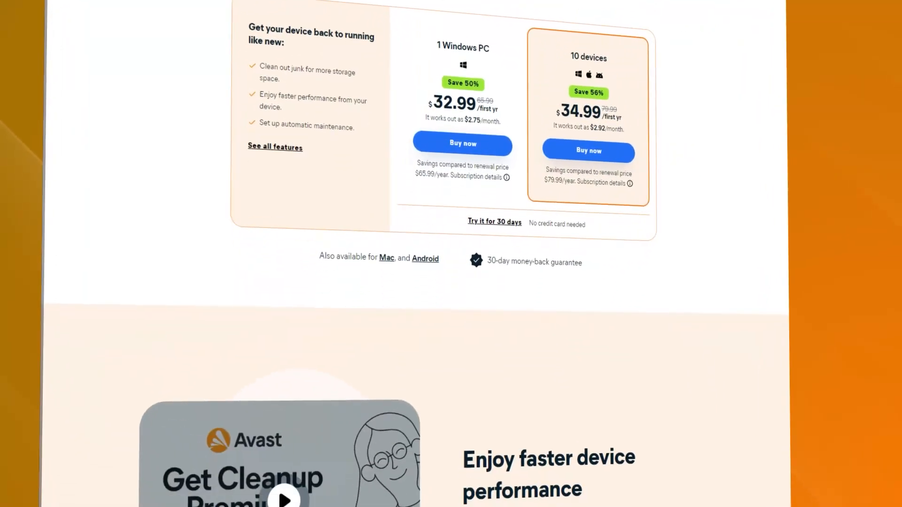
# Step: Scroll through the My Licenses panel to review the listed licences
pyautogui.scroll(-3)
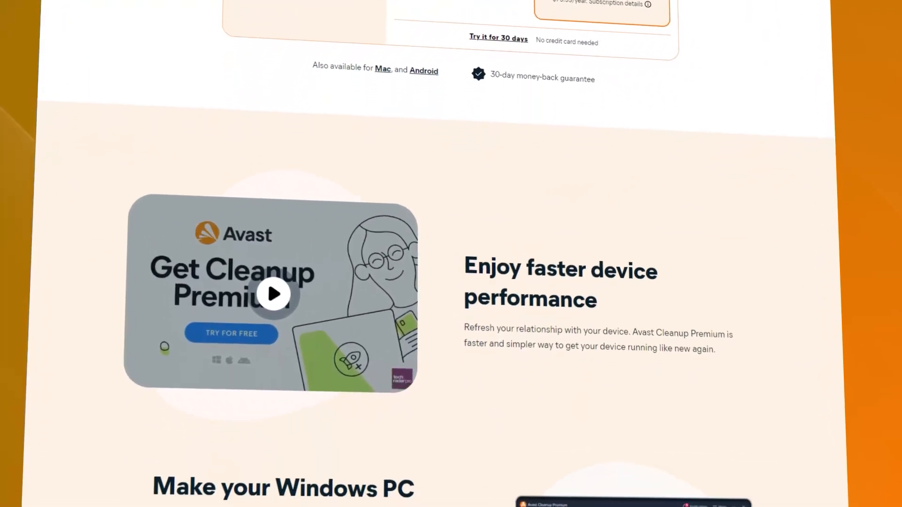
pyautogui.scroll(-3)
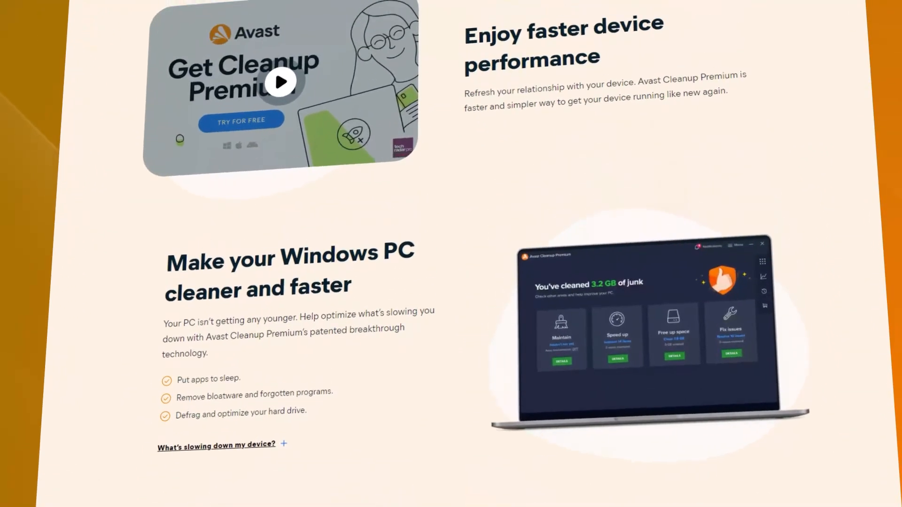
pyautogui.scroll(3)
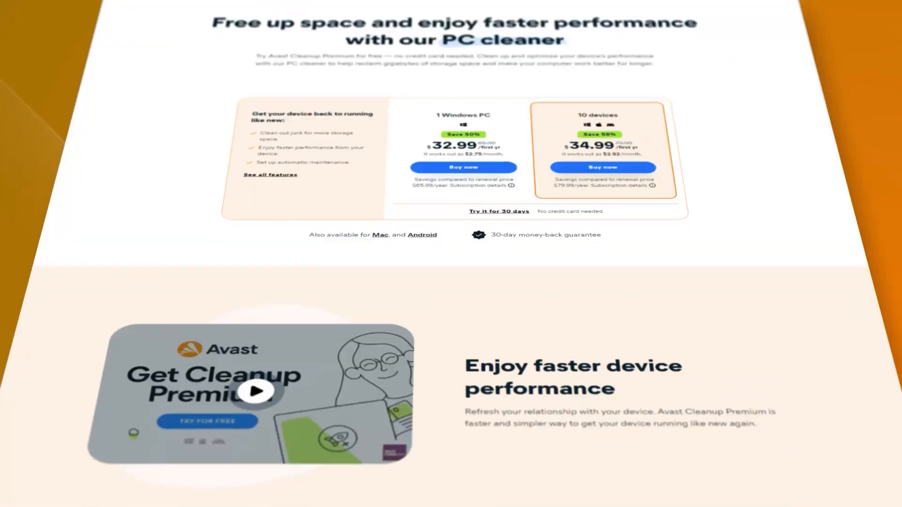
pyautogui.scroll(-3)
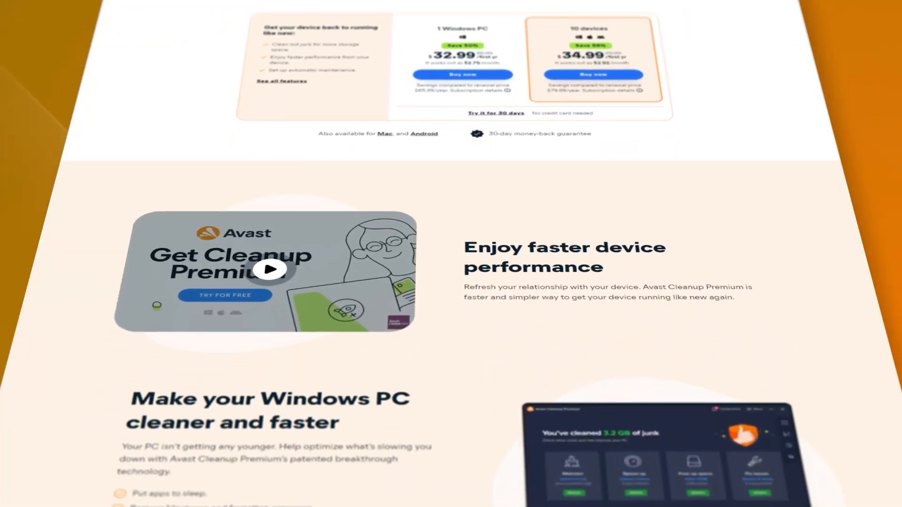
pyautogui.scroll(-3)
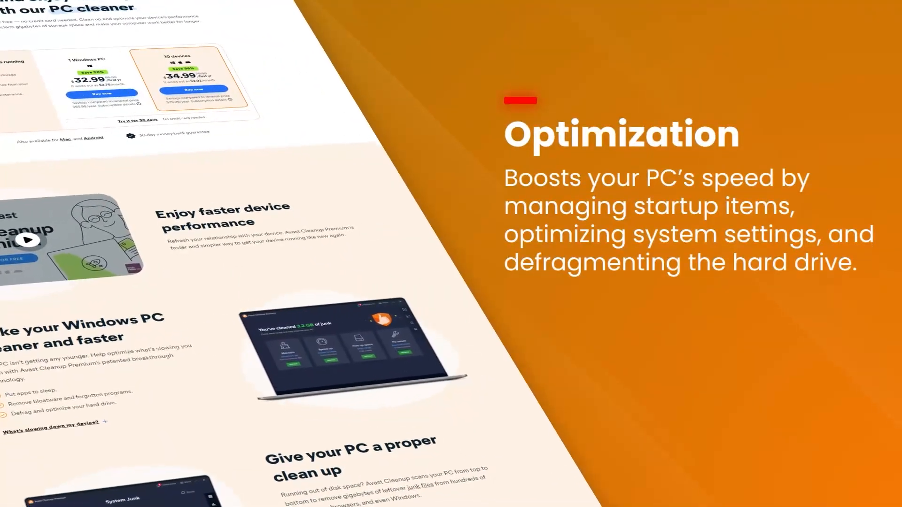
pyautogui.scroll(-3)
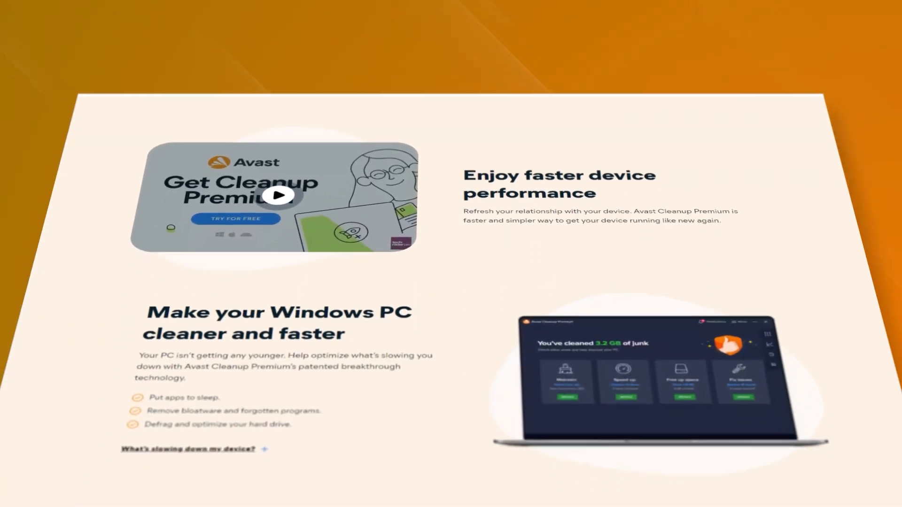
pyautogui.scroll(-3)
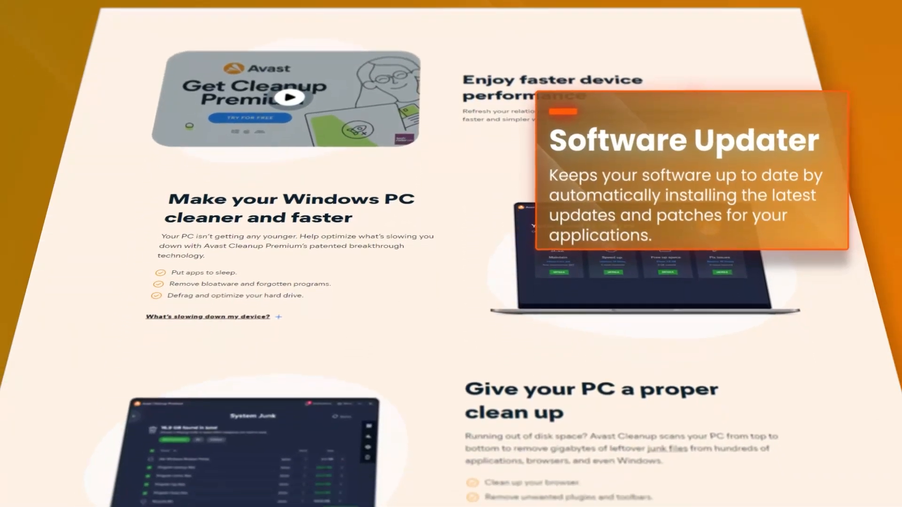
pyautogui.scroll(-3)
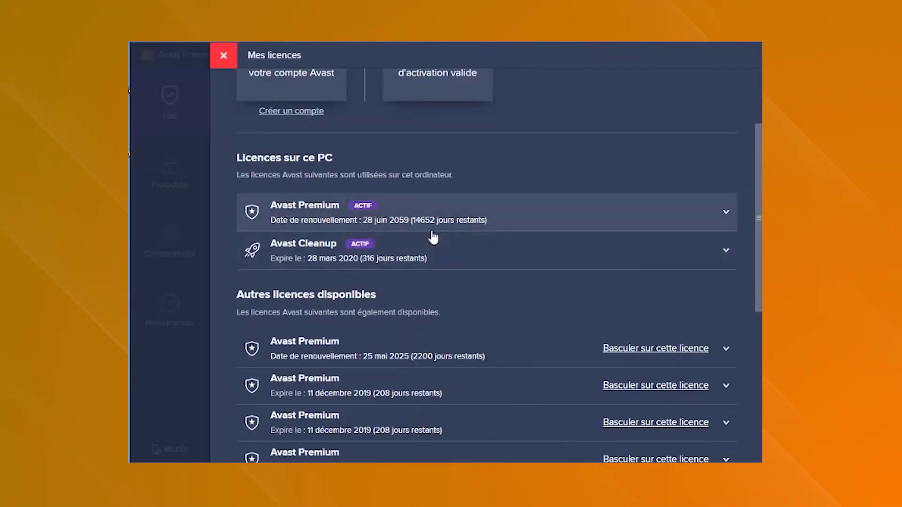
pyautogui.moveTo(403, 233)
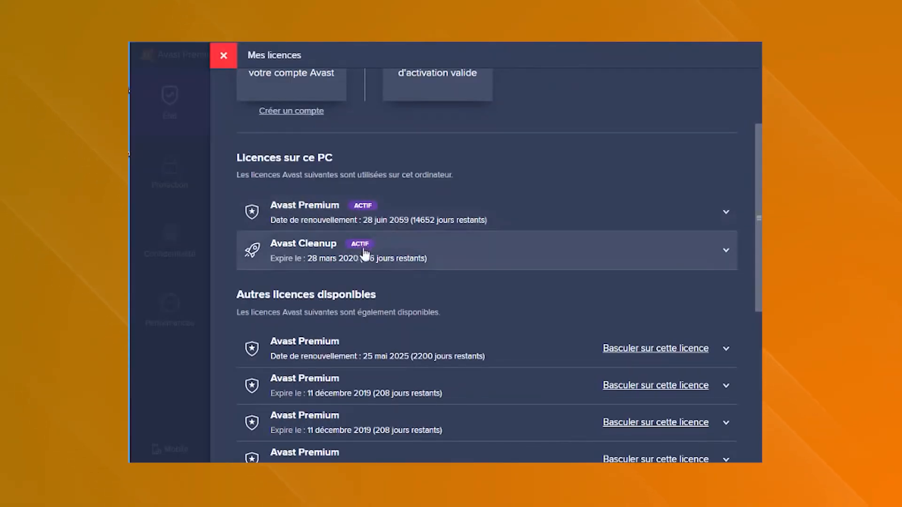
pyautogui.moveTo(301, 259)
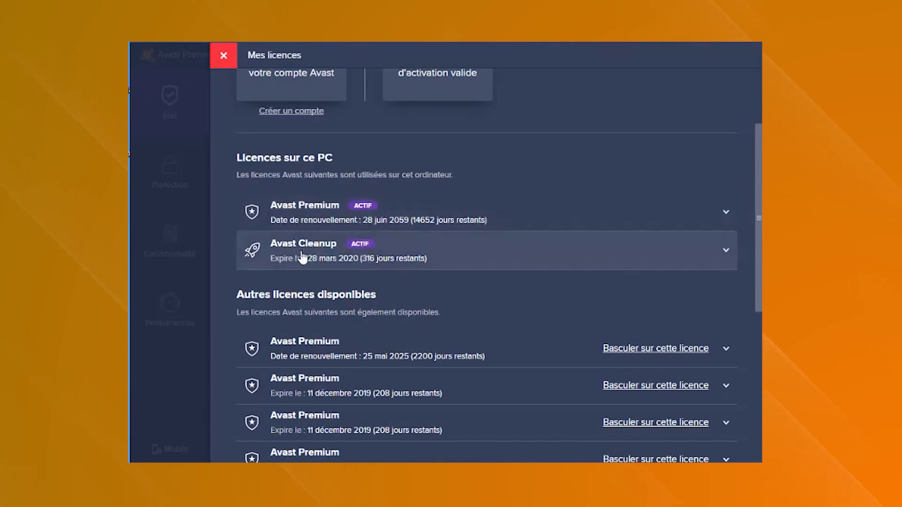
pyautogui.moveTo(363, 267)
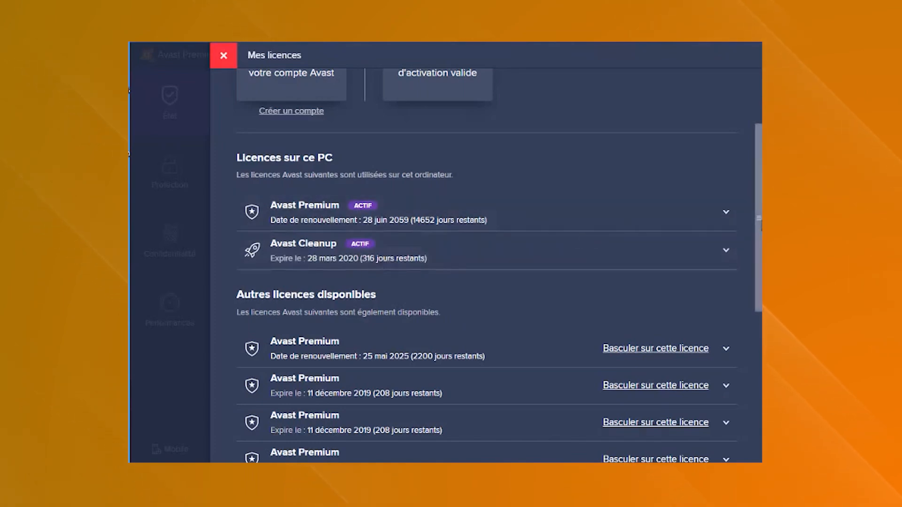
pyautogui.scroll(-3)
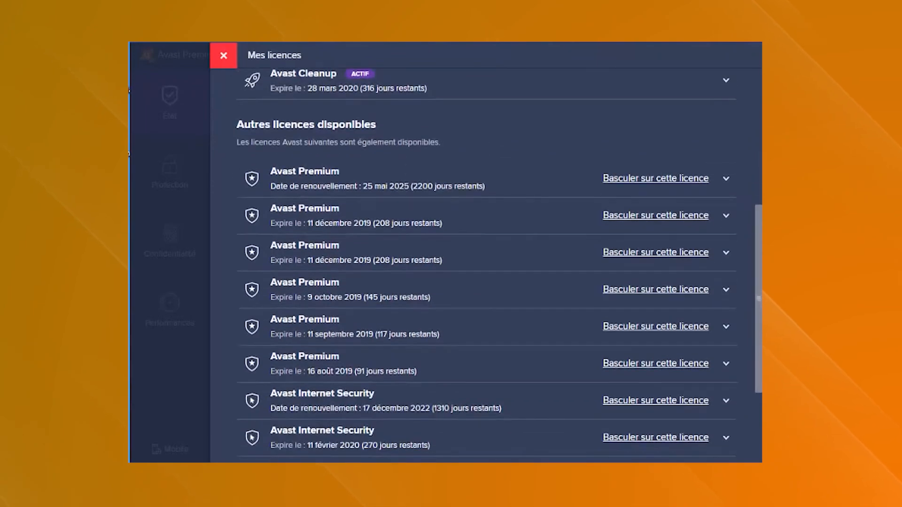
pyautogui.scroll(3)
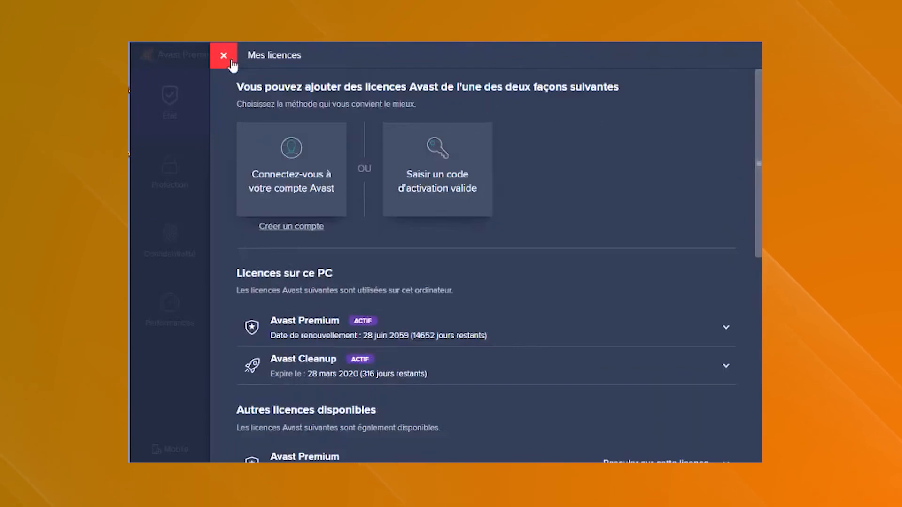
# Step: Close My Licenses and Avast Premium, then launch Avast Cleanup Premium from its desktop shortcut
pyautogui.click(223, 54)
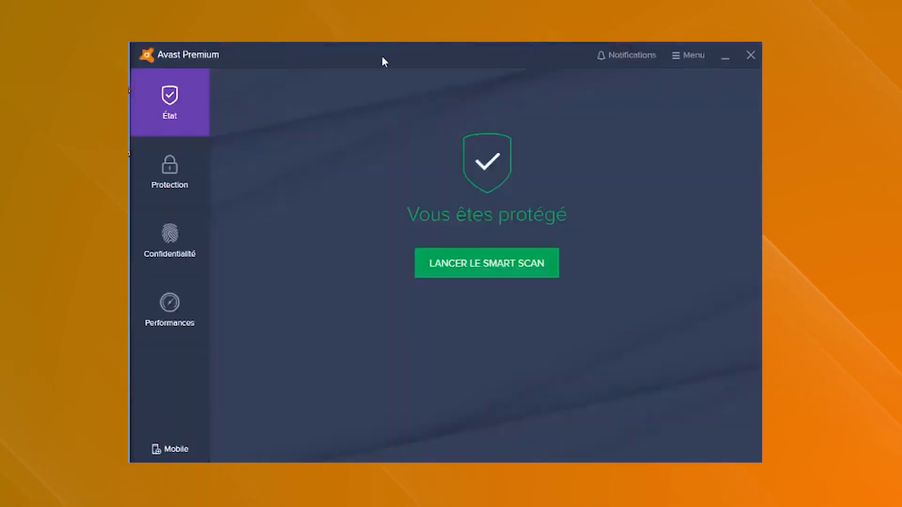
pyautogui.click(751, 55)
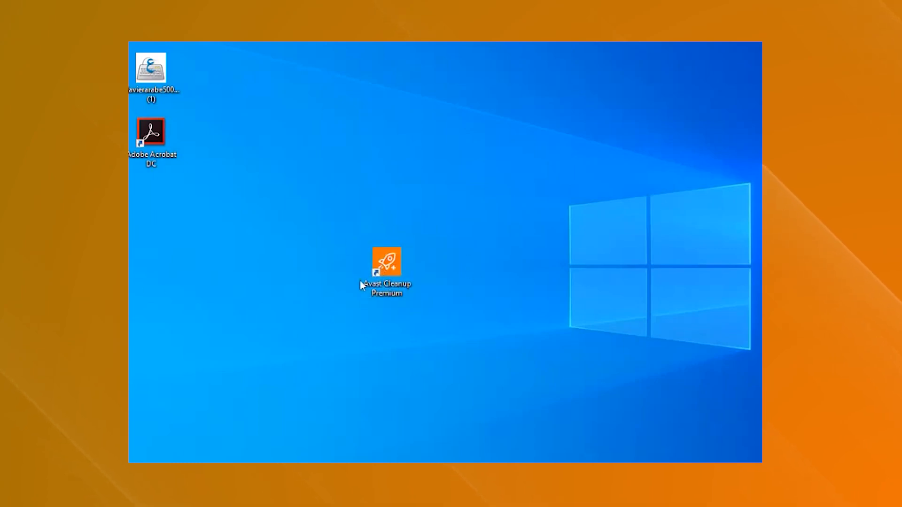
pyautogui.moveTo(389, 275)
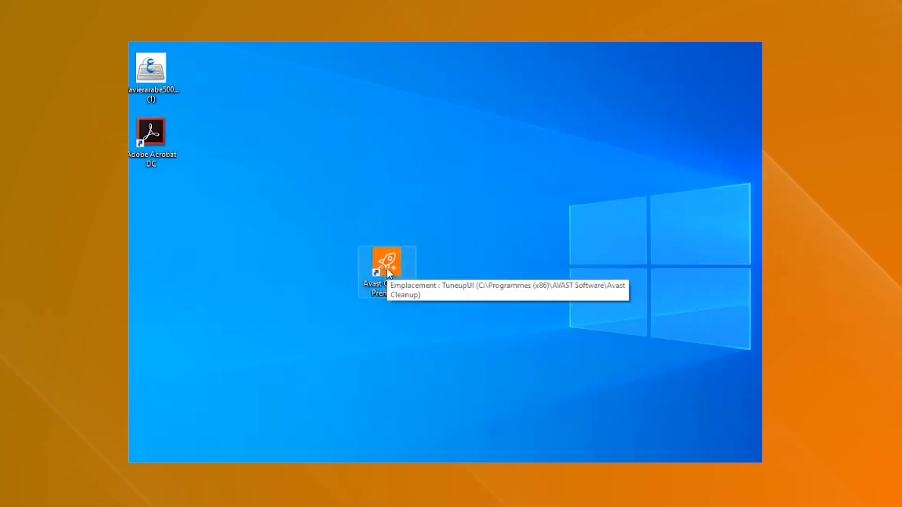
pyautogui.doubleClick(387, 263)
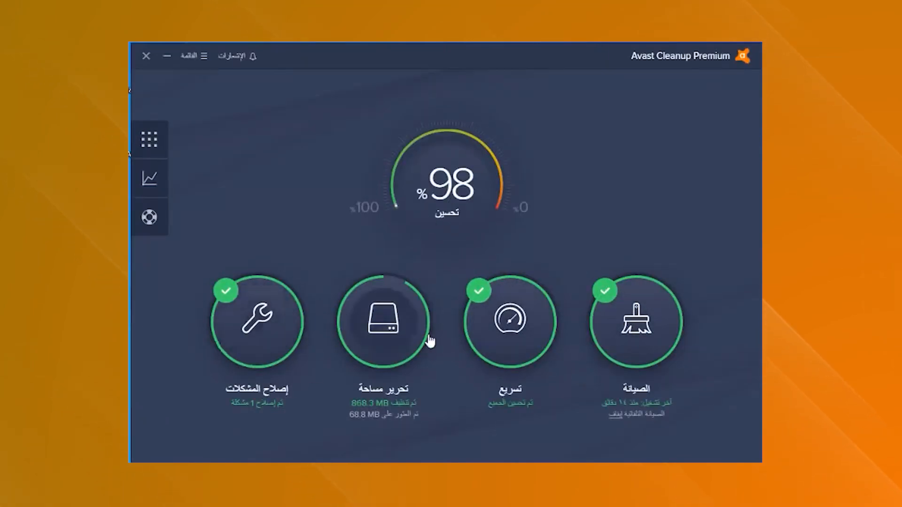
pyautogui.moveTo(248, 318)
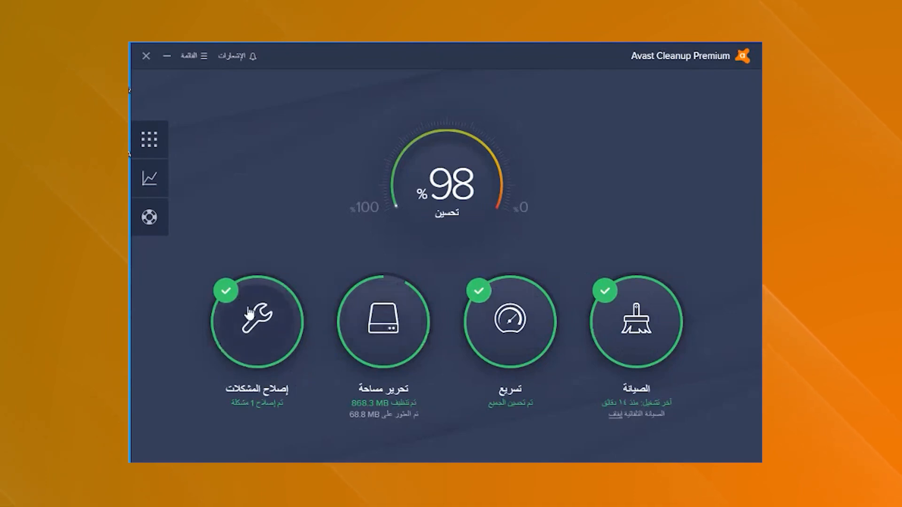
pyautogui.moveTo(272, 158)
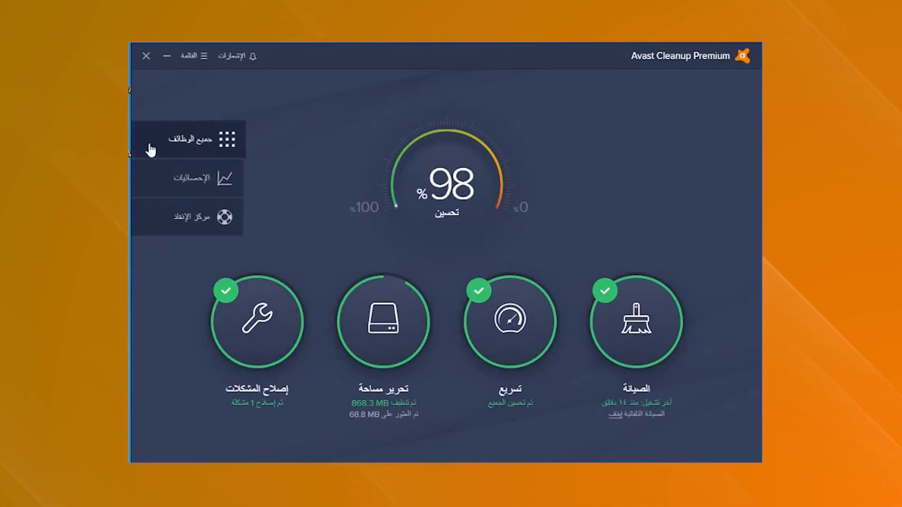
pyautogui.click(194, 140)
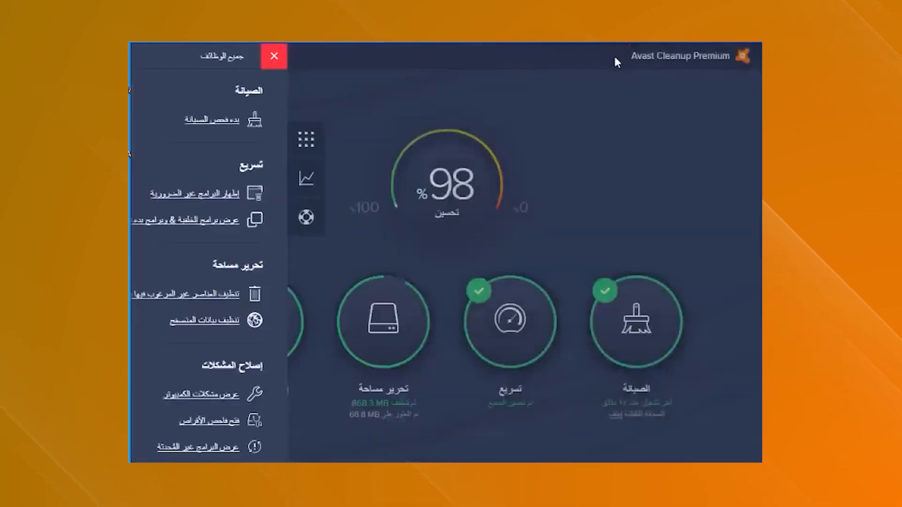
pyautogui.click(273, 55)
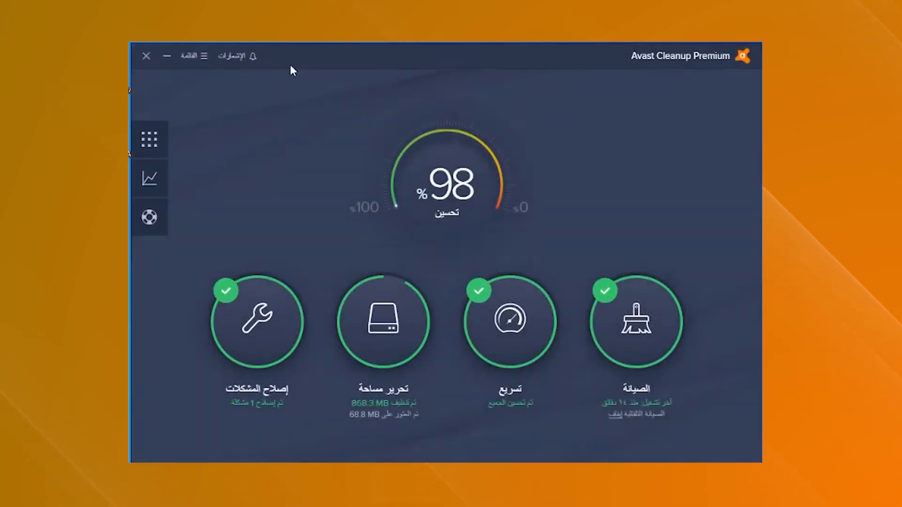